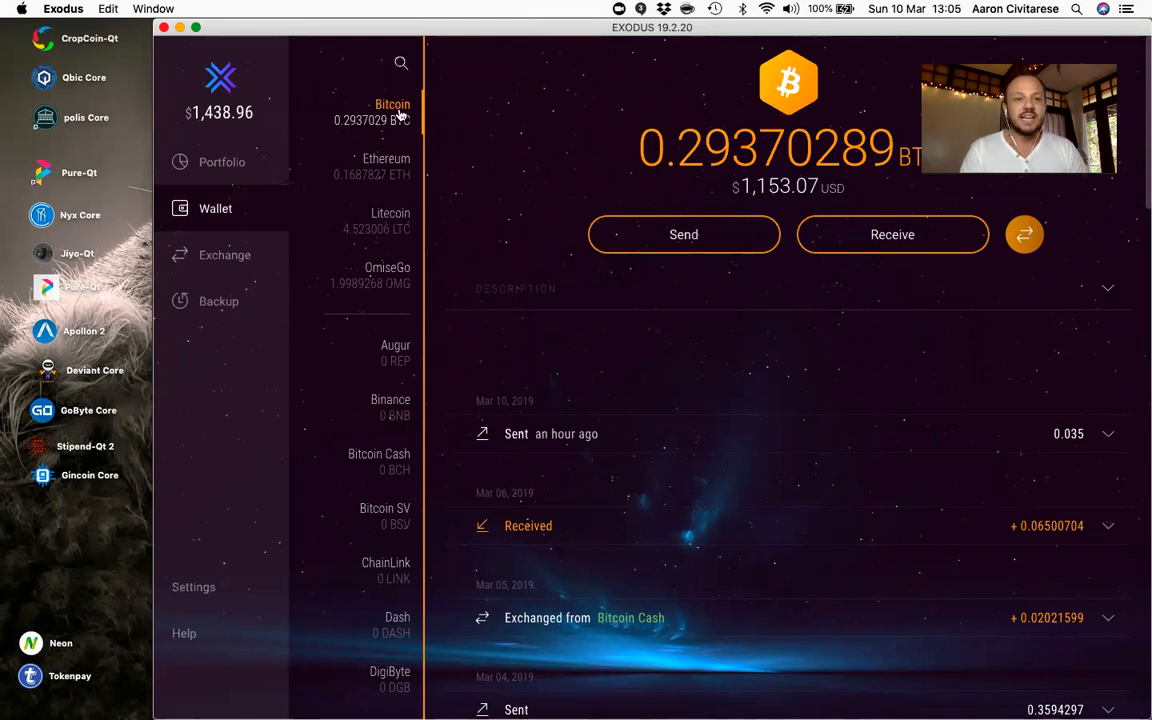
- Scroll the Bitcoin wallet and show its receiving address with QR code
{"action": "scroll", "scroll_direction": "down", "scroll_amount": 3}
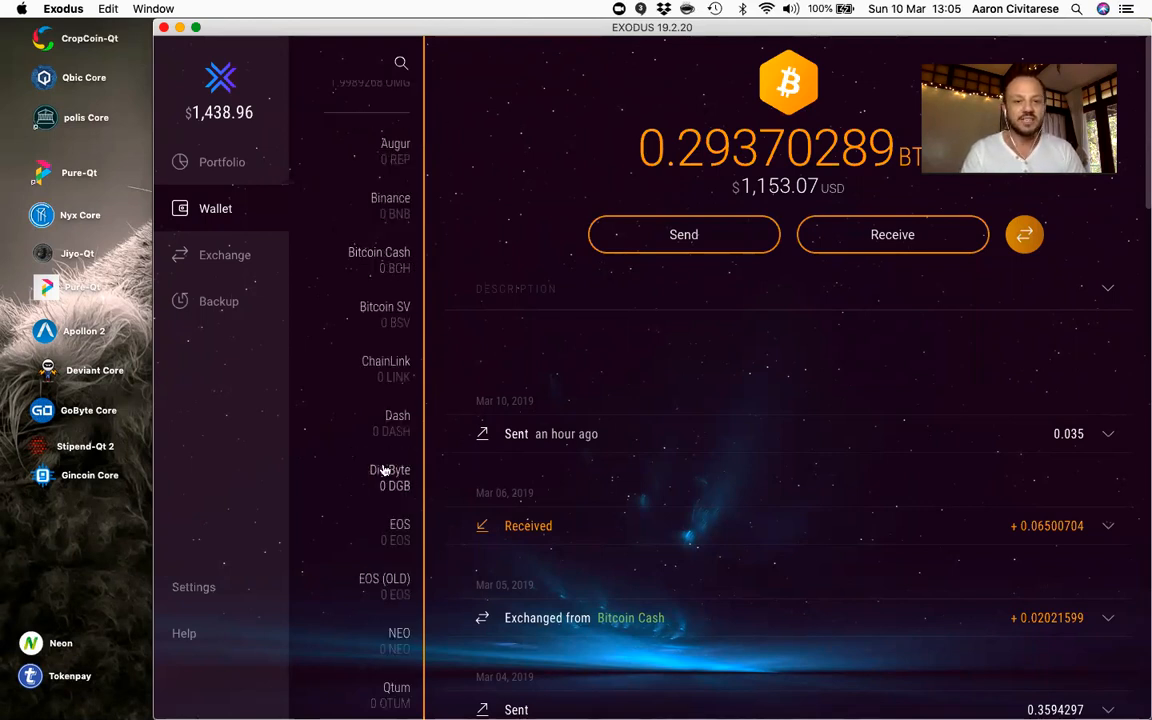
{"action": "scroll", "scroll_direction": "down", "scroll_amount": 3}
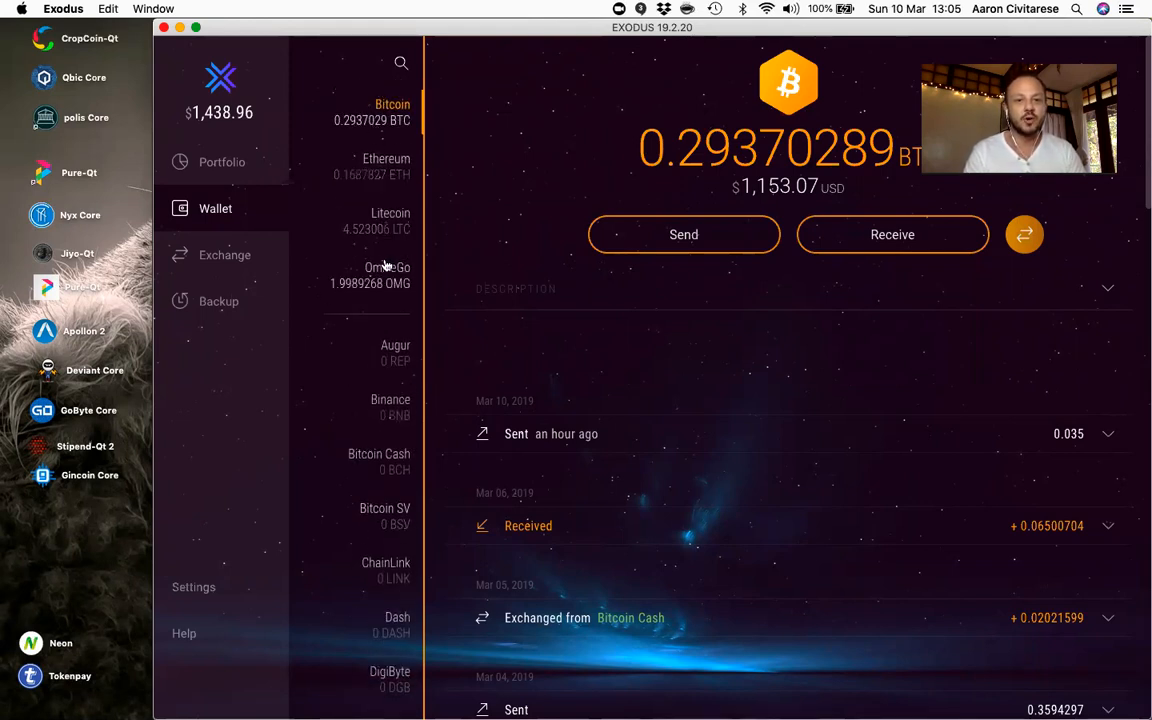
{"action": "mouse_move", "coordinate": [590, 182]}
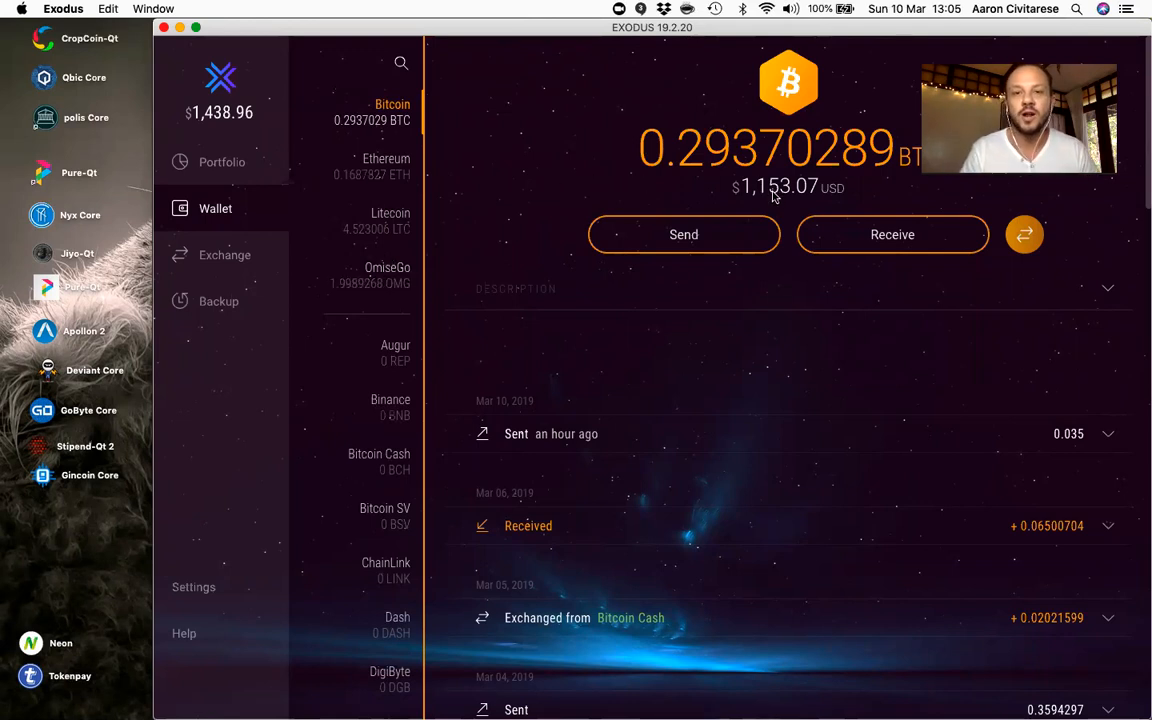
{"action": "mouse_move", "coordinate": [620, 206]}
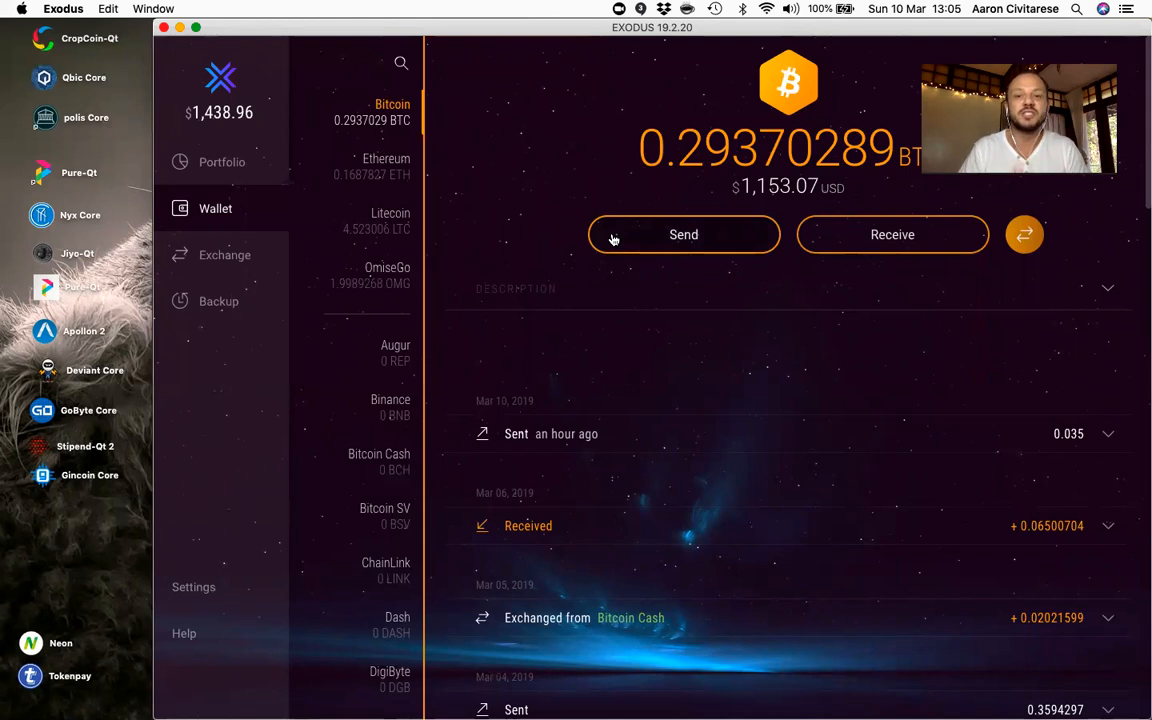
{"action": "mouse_move", "coordinate": [820, 240]}
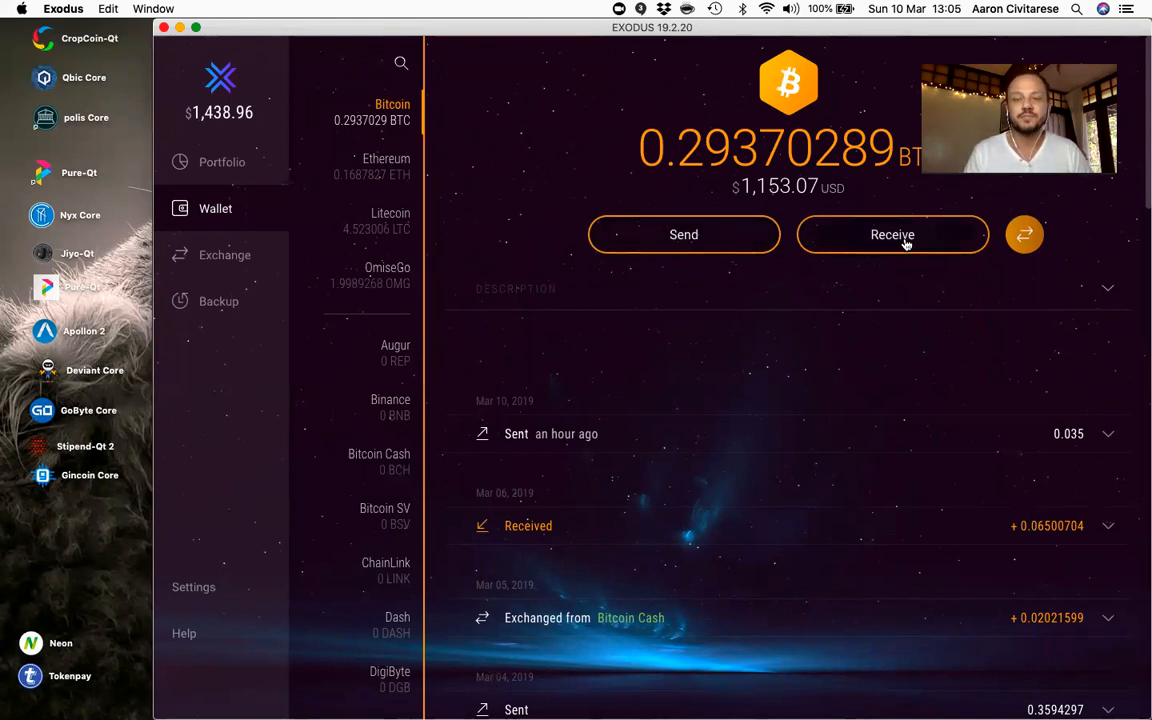
{"action": "left_click", "coordinate": [891, 234]}
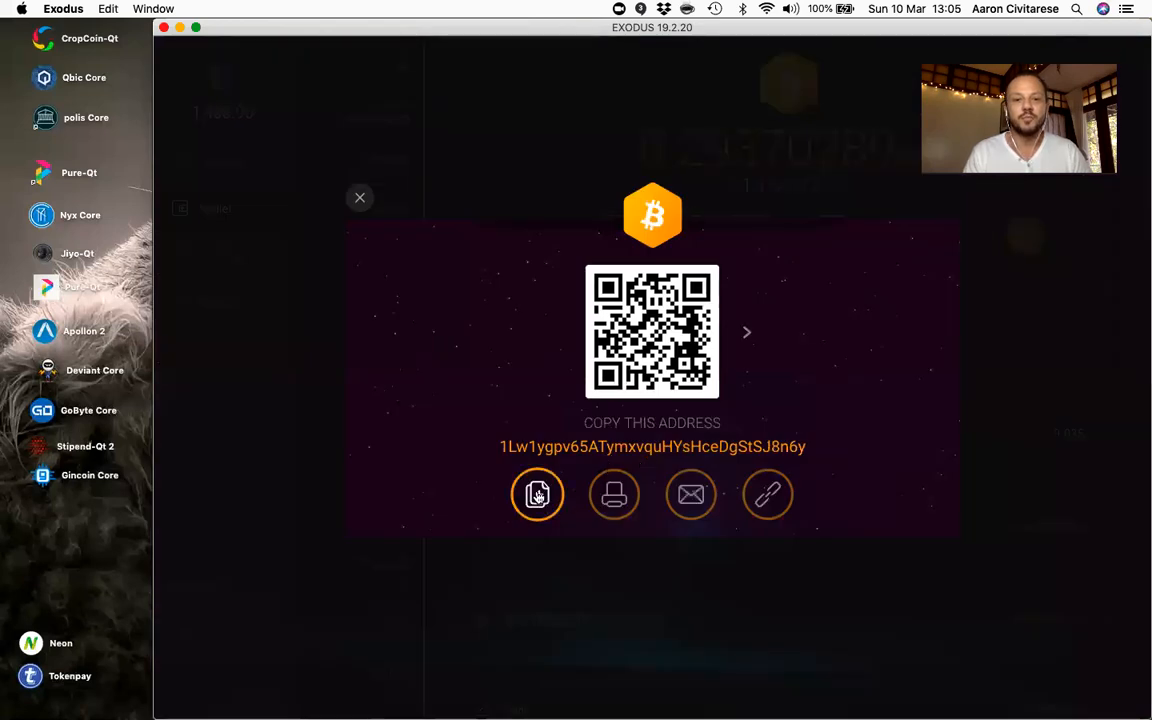
{"action": "mouse_move", "coordinate": [620, 372]}
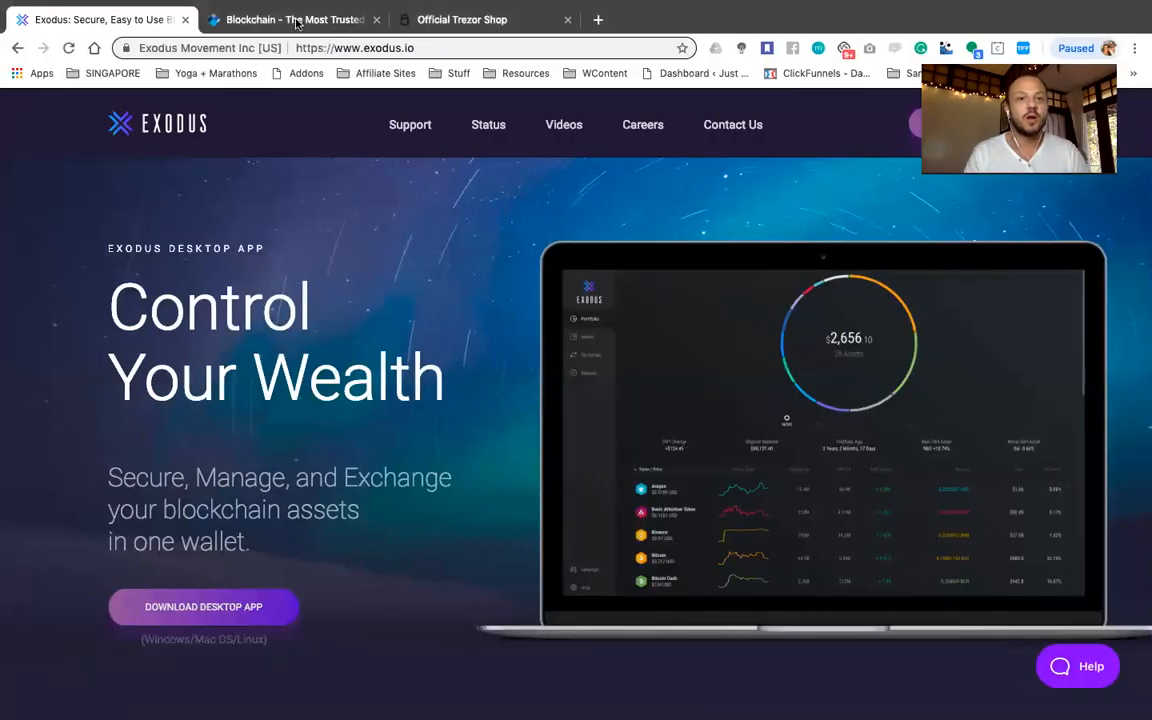
- Switch from the exodus.io tab to the Blockchain.com tab
{"action": "left_click", "coordinate": [291, 19]}
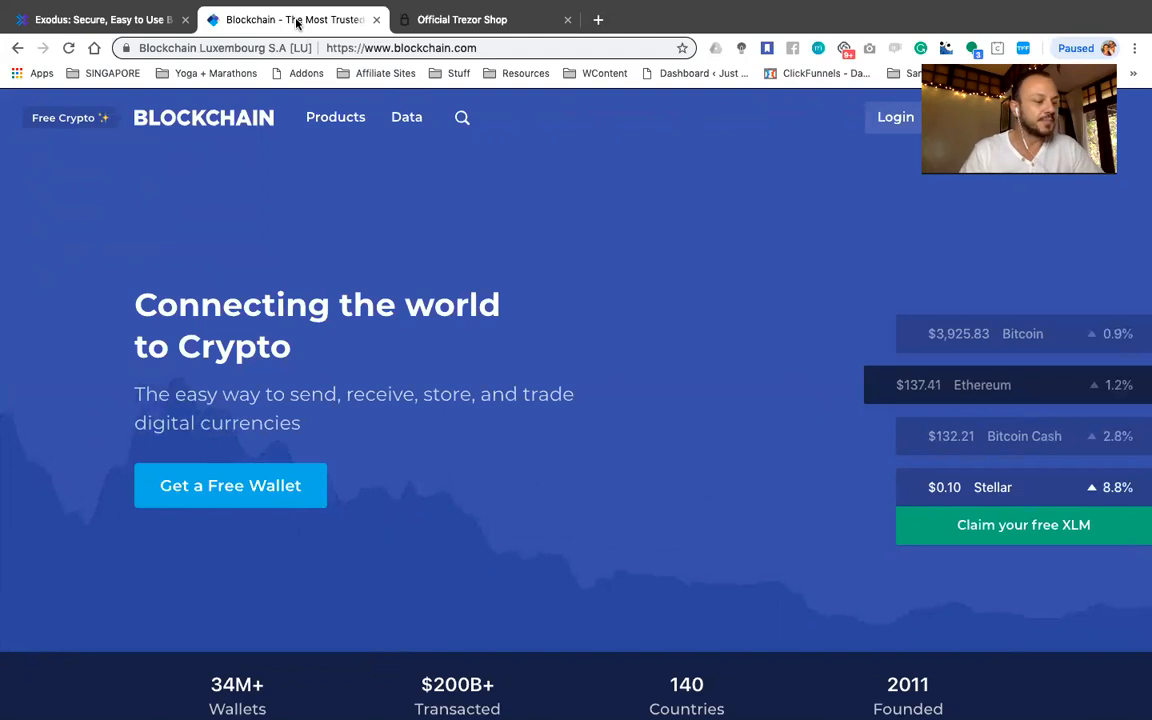
{"action": "left_click", "coordinate": [461, 19]}
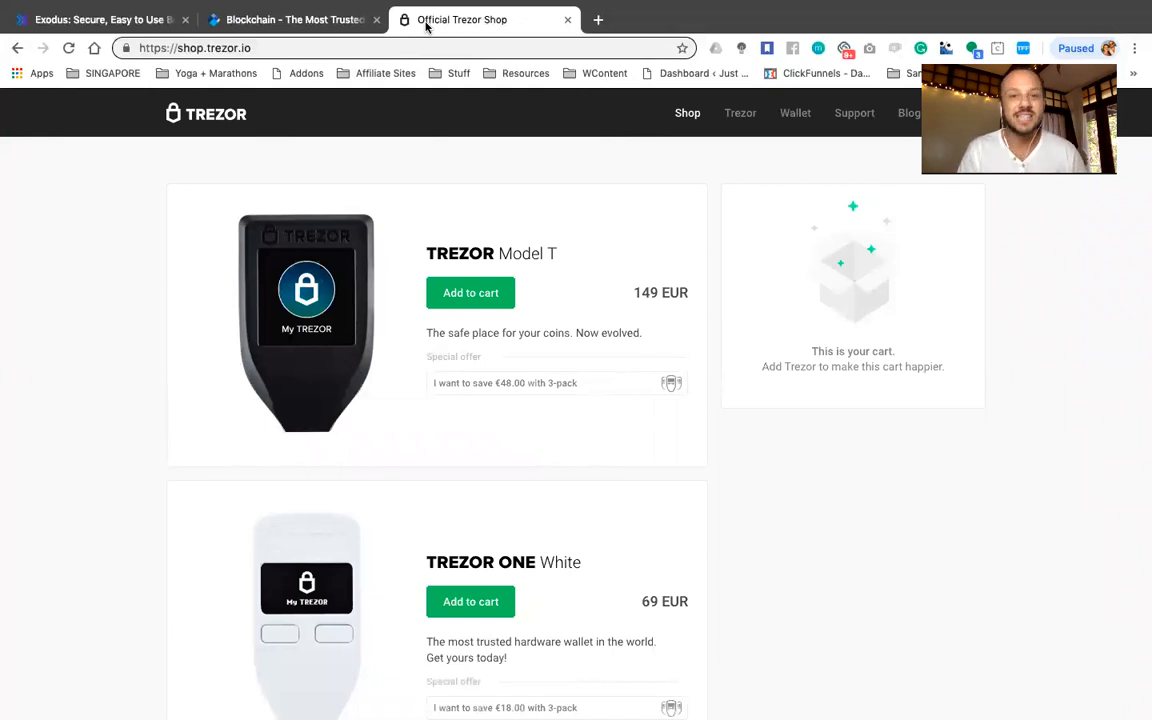
{"action": "mouse_move", "coordinate": [273, 477]}
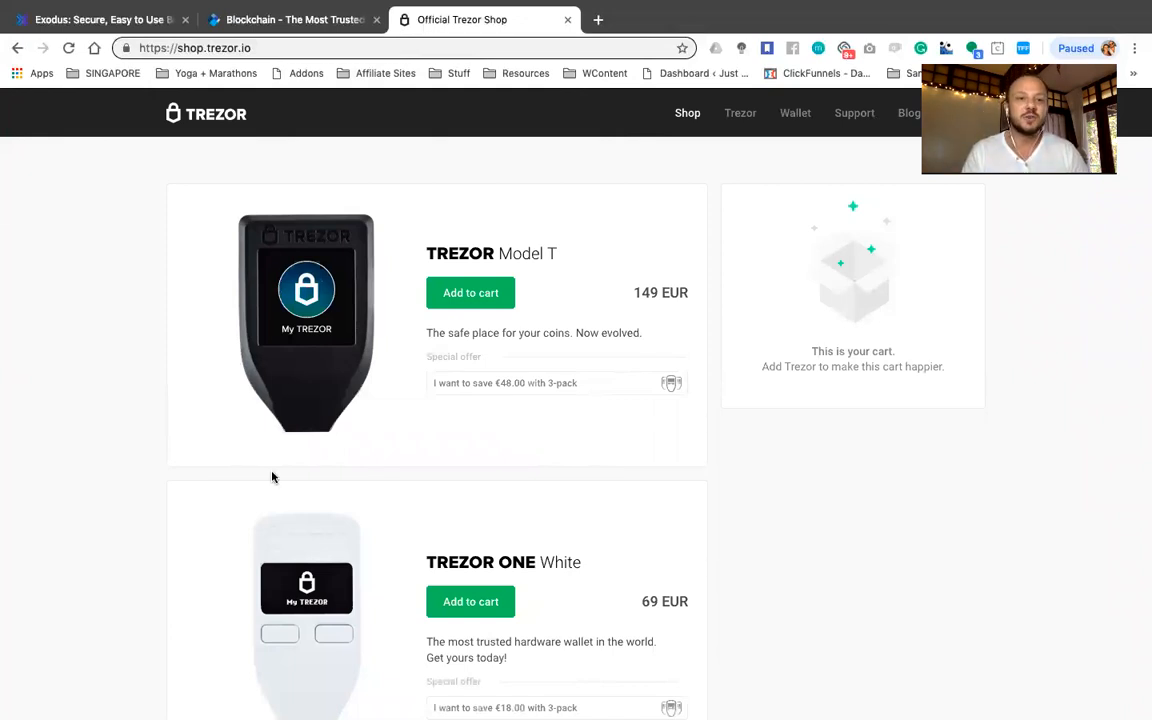
{"action": "mouse_move", "coordinate": [189, 317]}
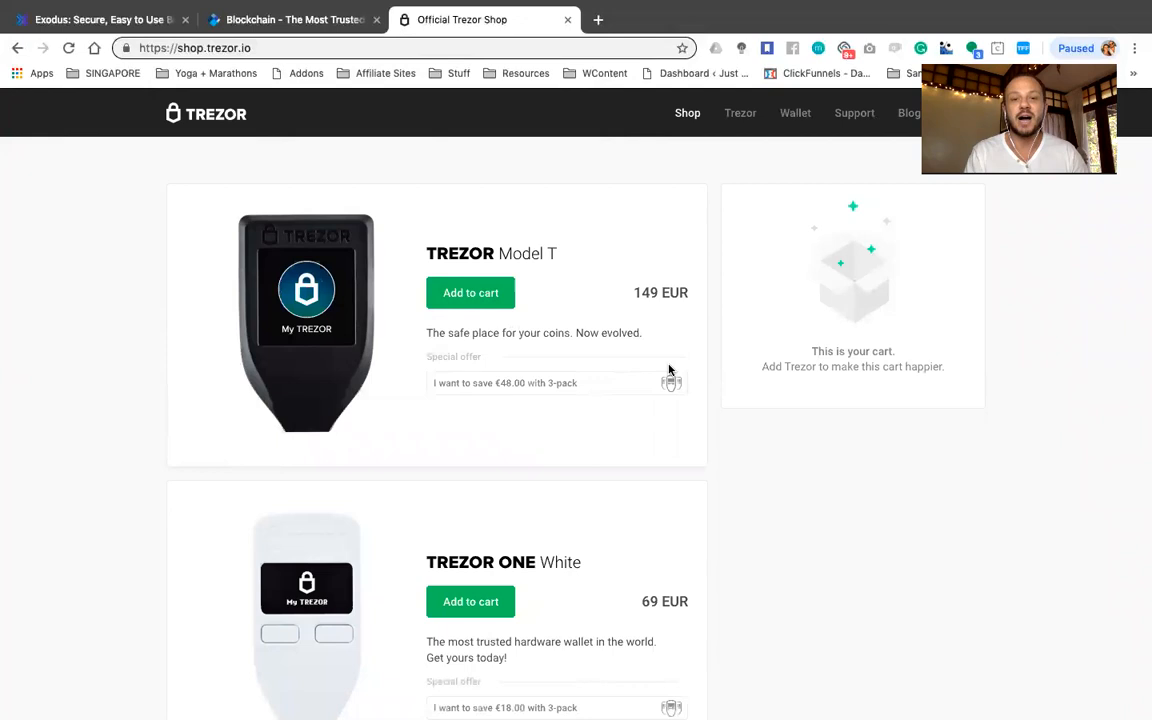
{"action": "mouse_move", "coordinate": [530, 248]}
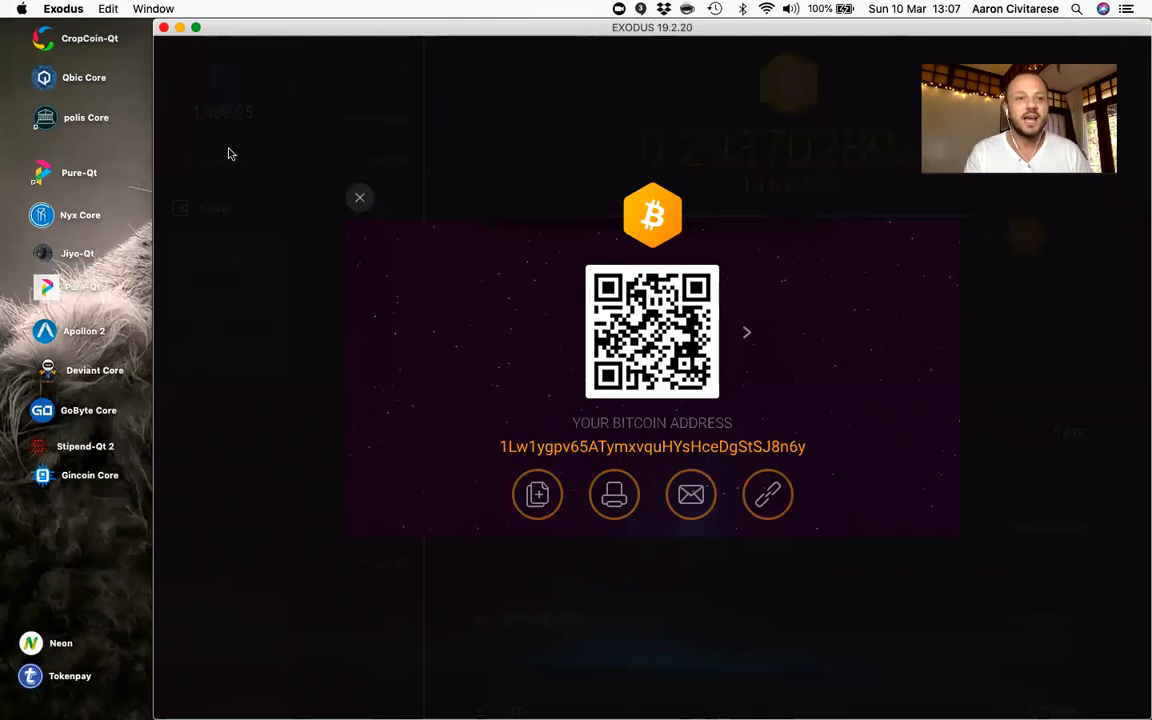
- Close the Bitcoin receiving address dialog
{"action": "left_click", "coordinate": [359, 197]}
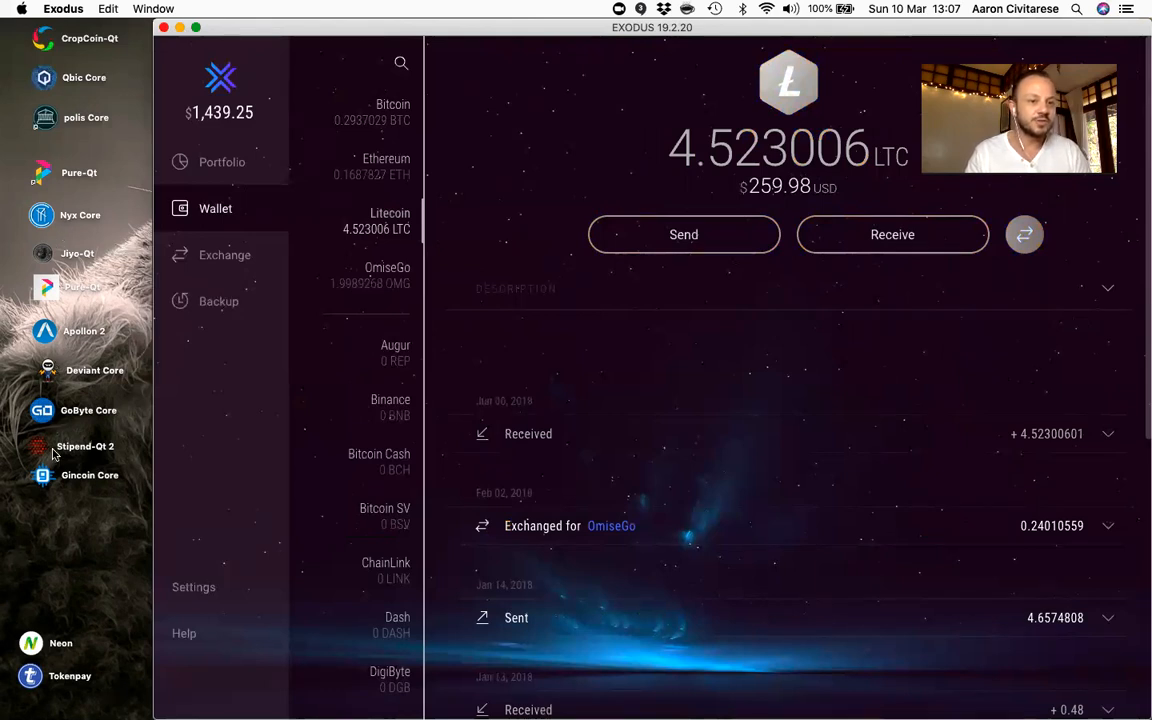
{"action": "mouse_move", "coordinate": [84, 150]}
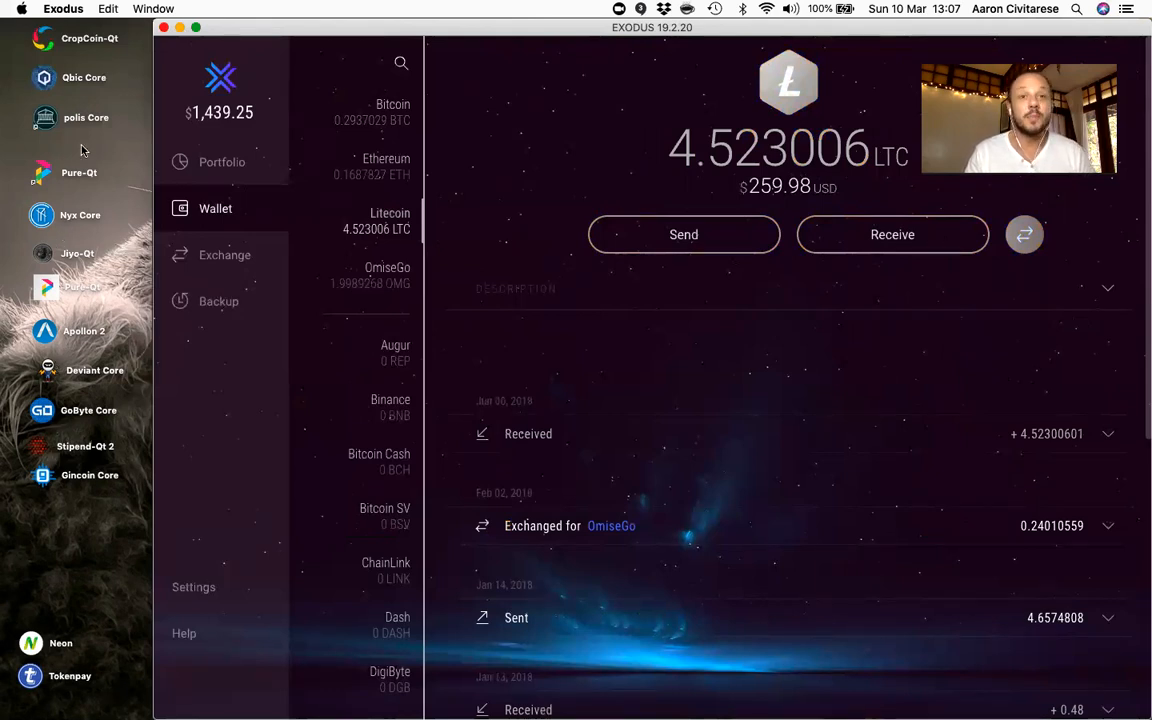